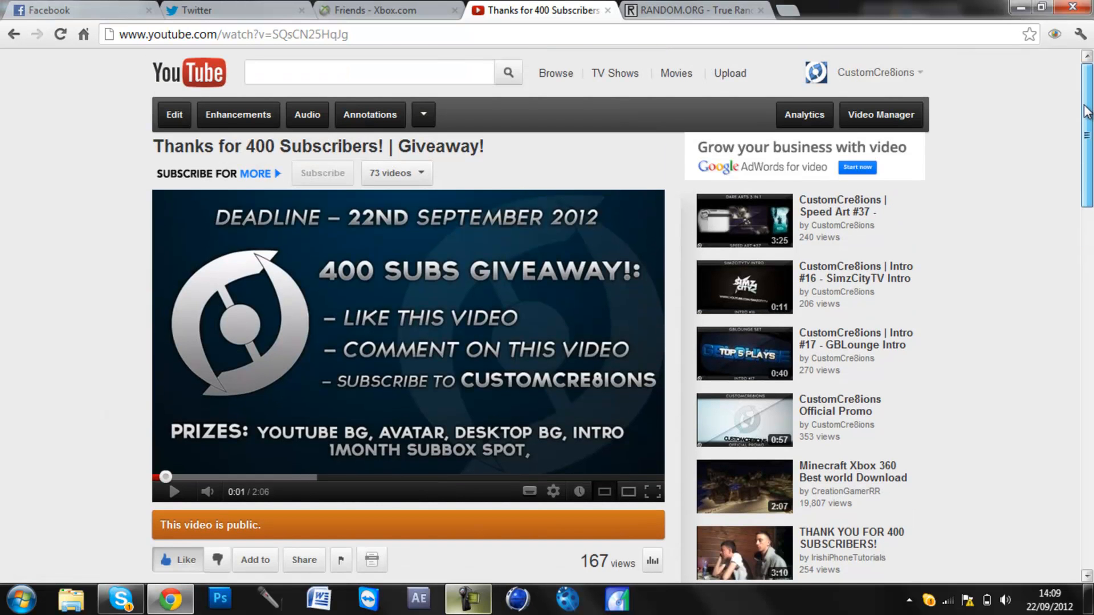
mouse_move(1083, 90)
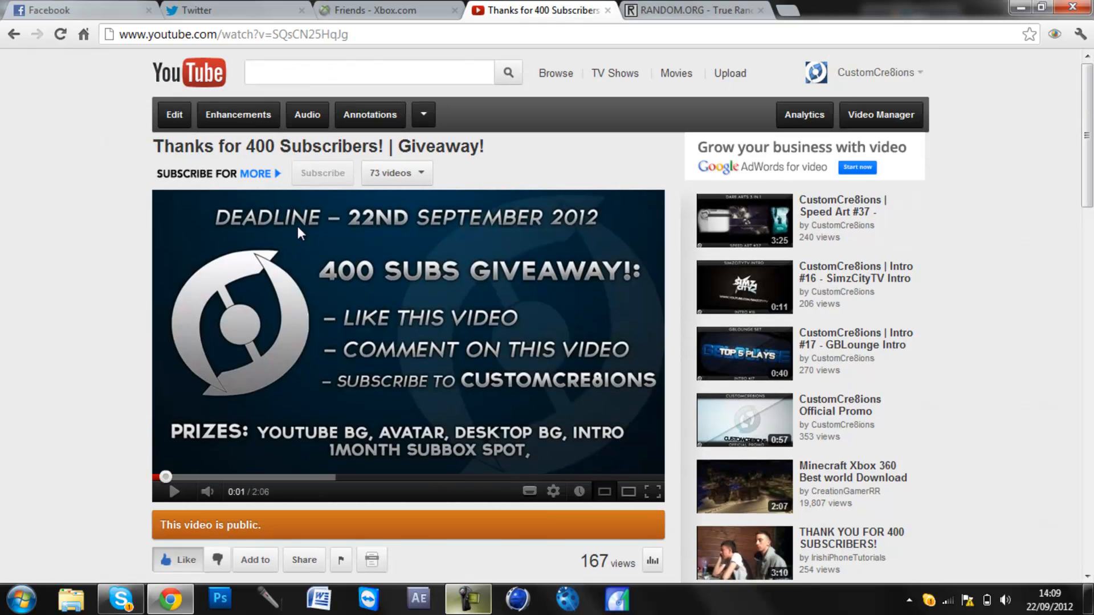
mouse_move(111, 200)
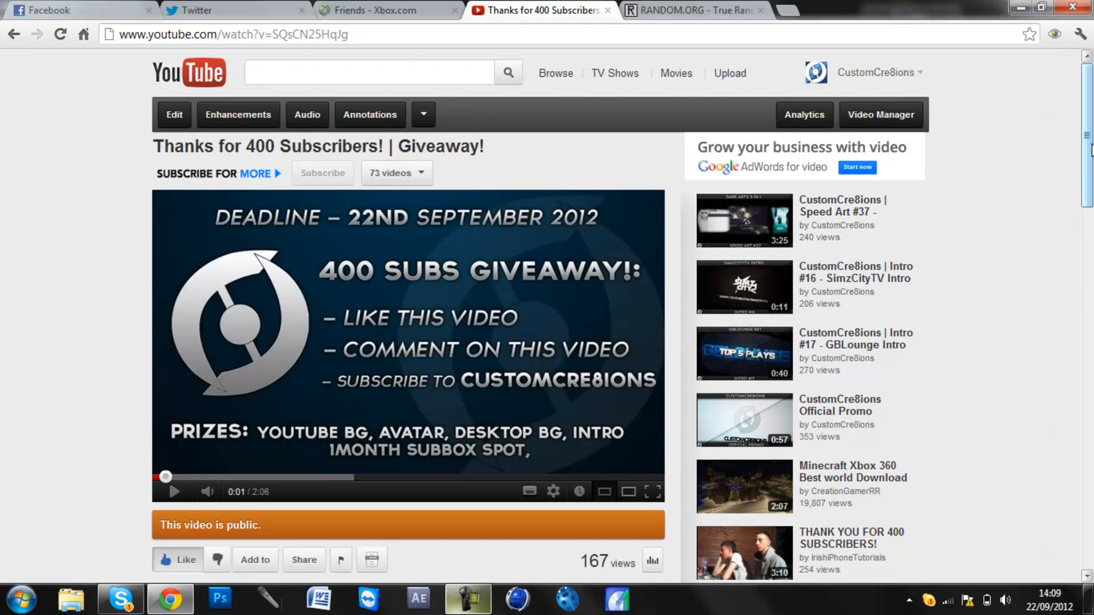
mouse_move(378, 224)
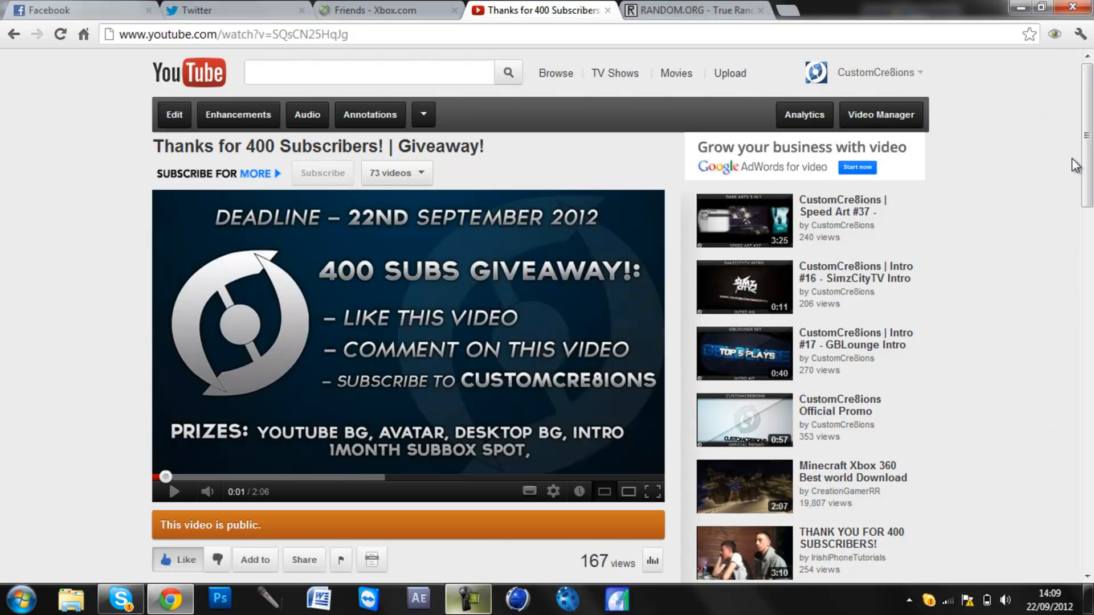
Step: Browse the giveaway video's comment pages to count 36 entries, checking the first and last pages
scroll("down", 3)
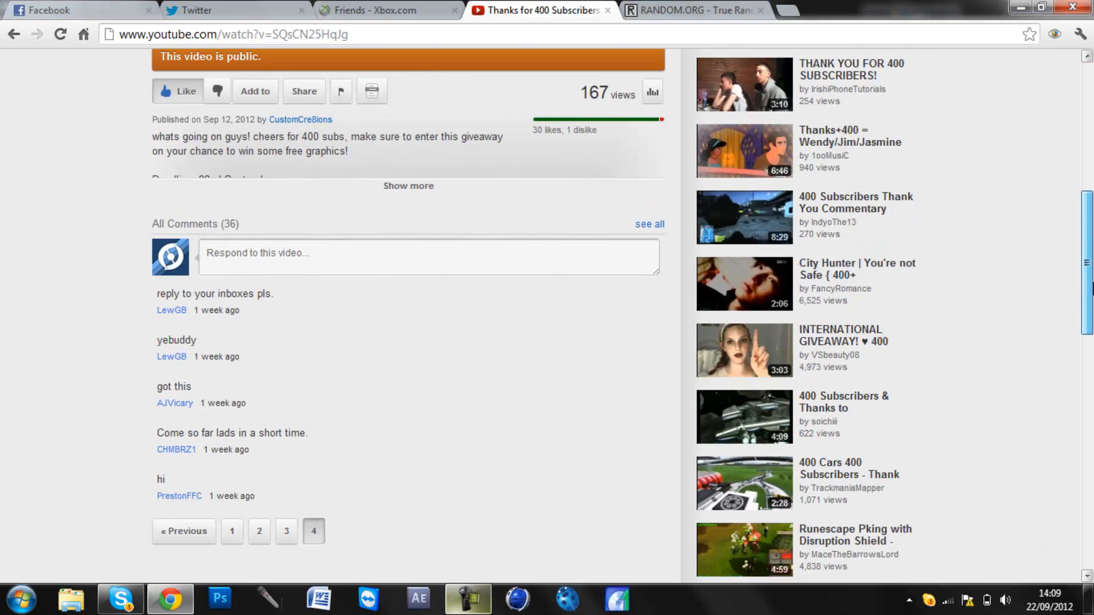
scroll("down", 3)
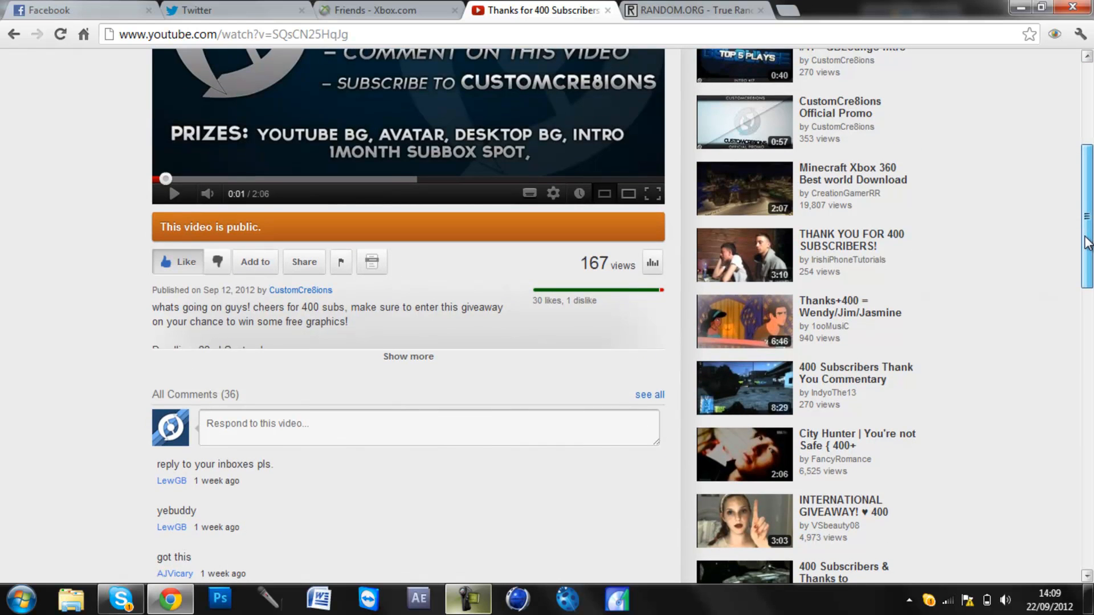
scroll("up", 3)
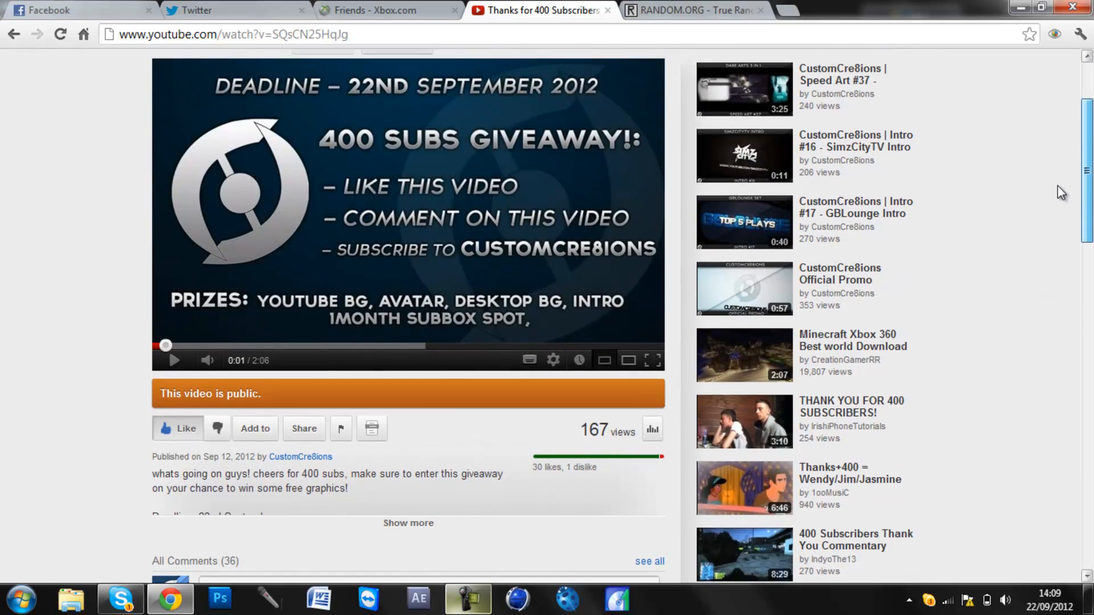
scroll("down", 3)
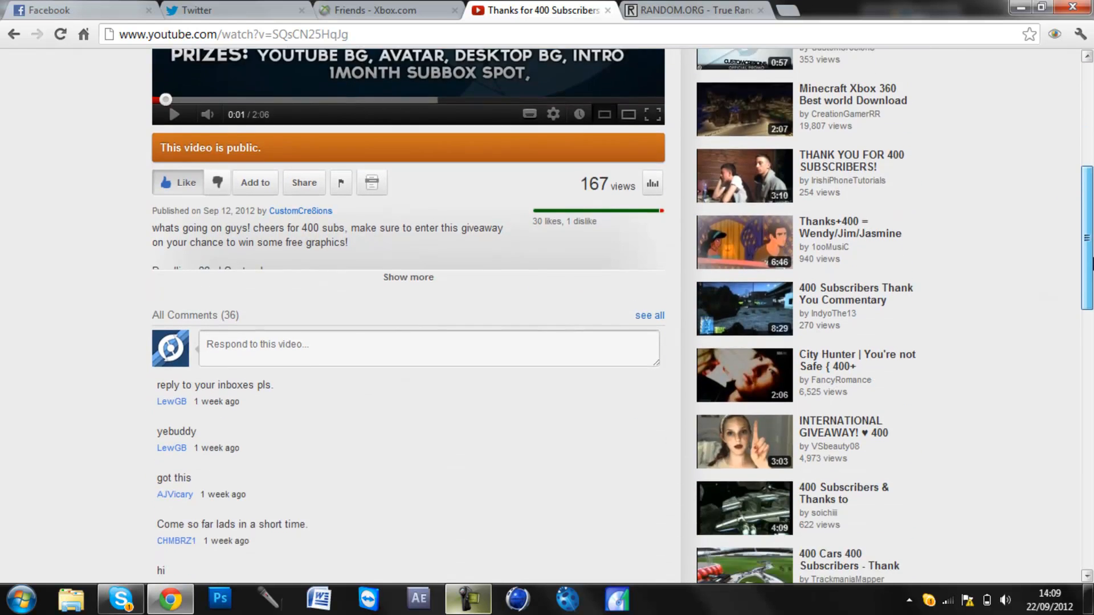
scroll("down", 3)
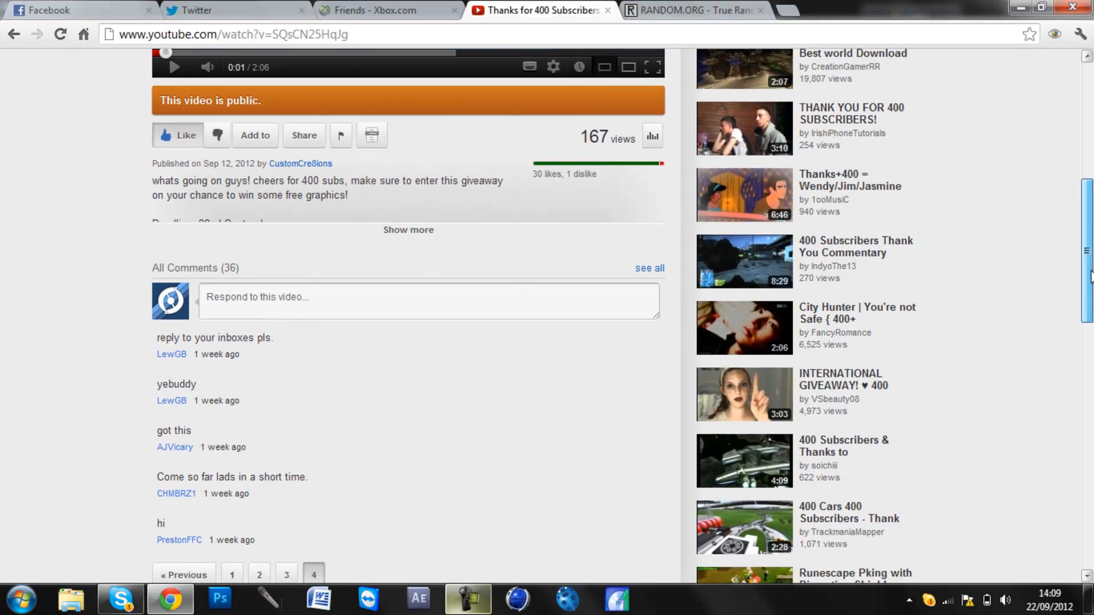
scroll("down", 3)
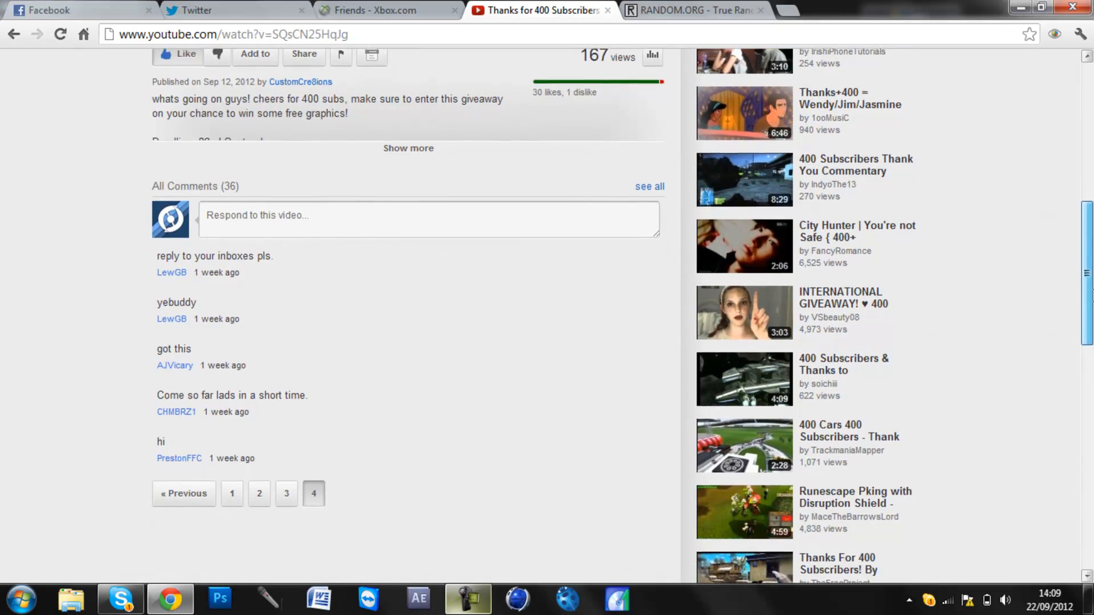
left_click(698, 11)
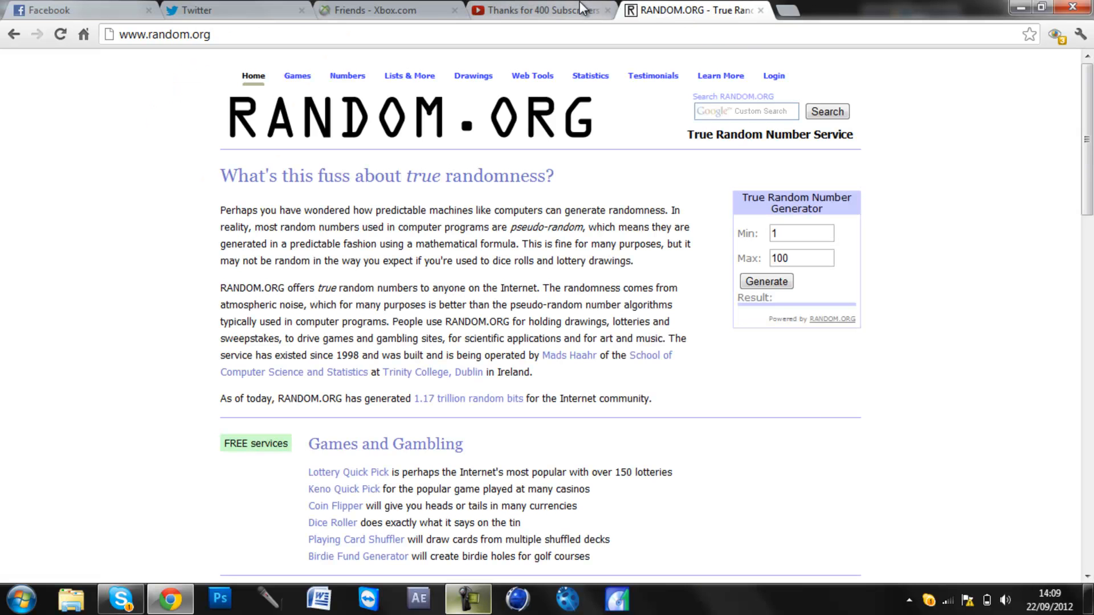
left_click(548, 10)
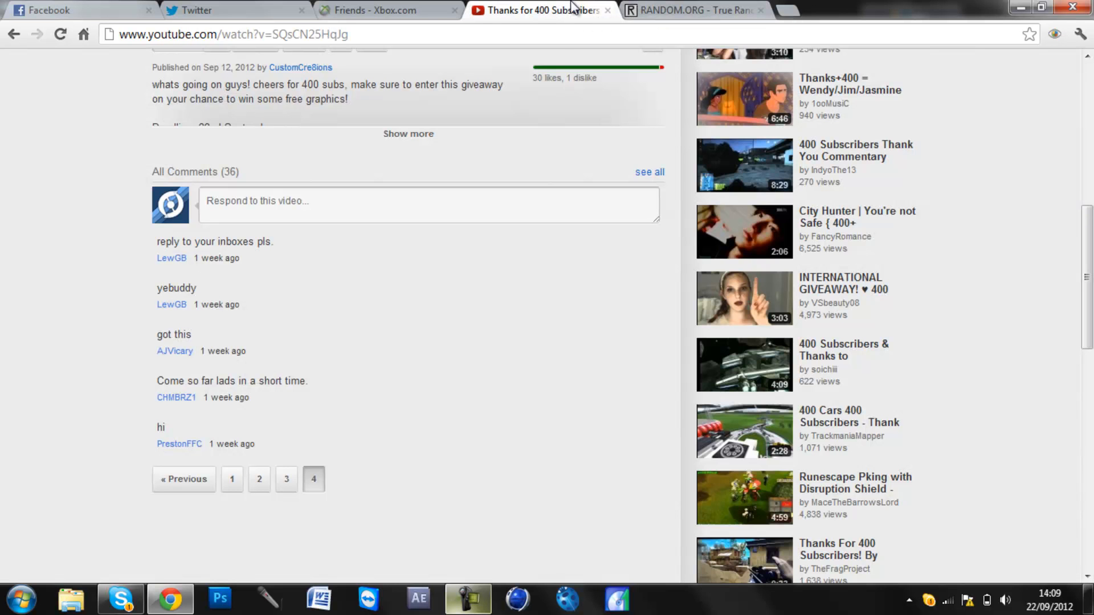
mouse_move(194, 451)
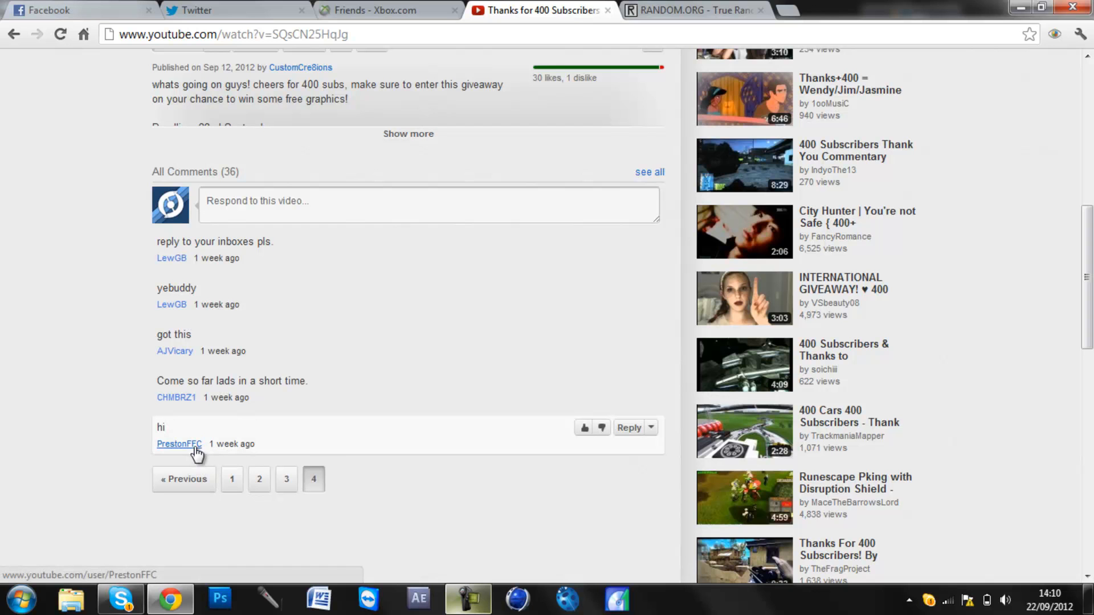
mouse_move(232, 479)
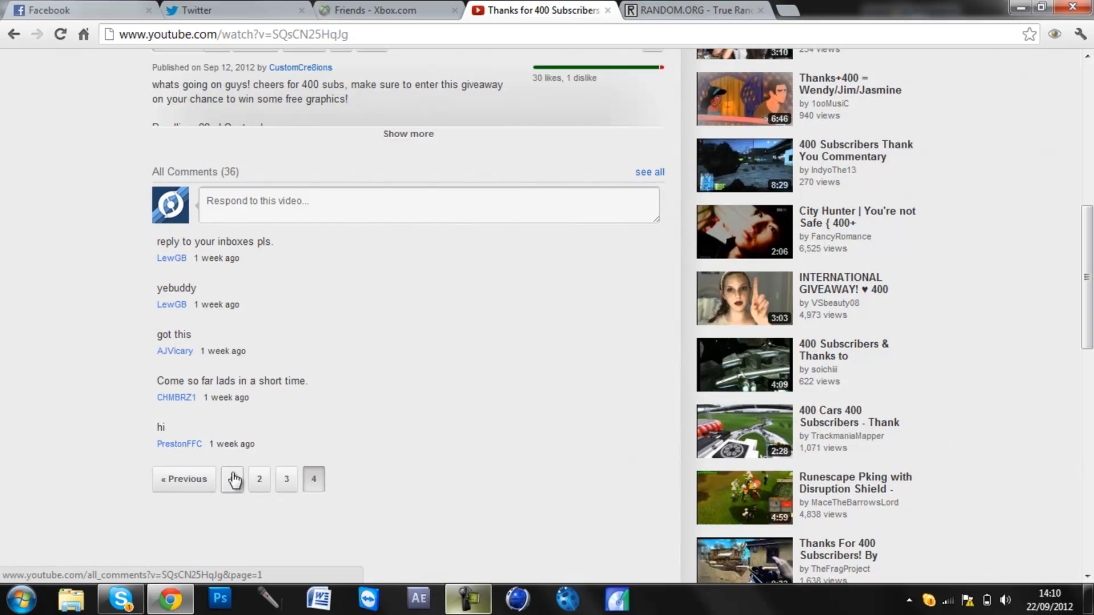
left_click(232, 479)
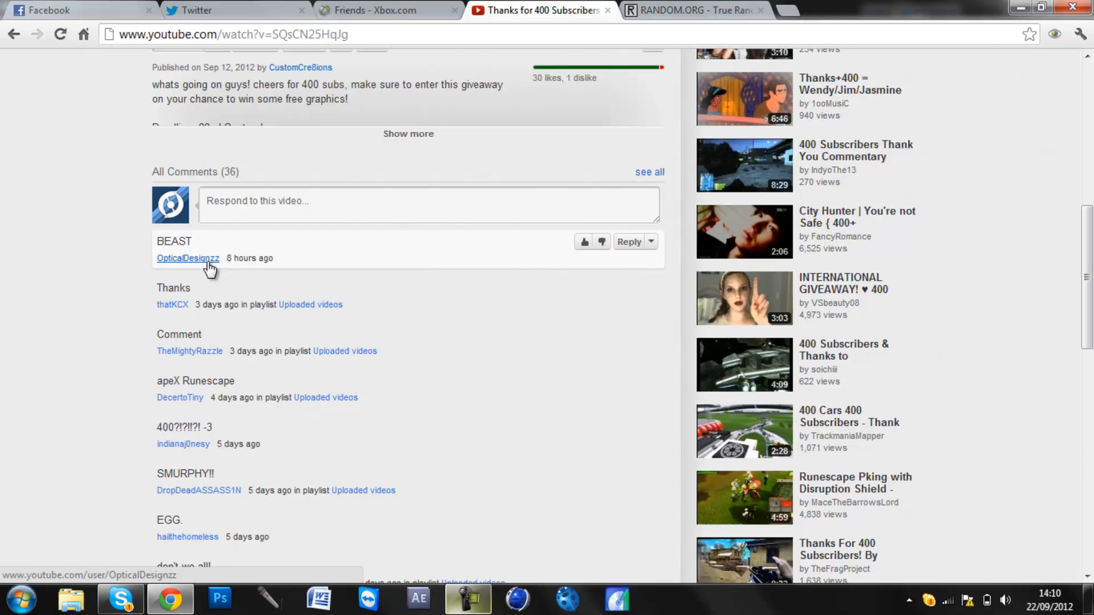
scroll("down", 3)
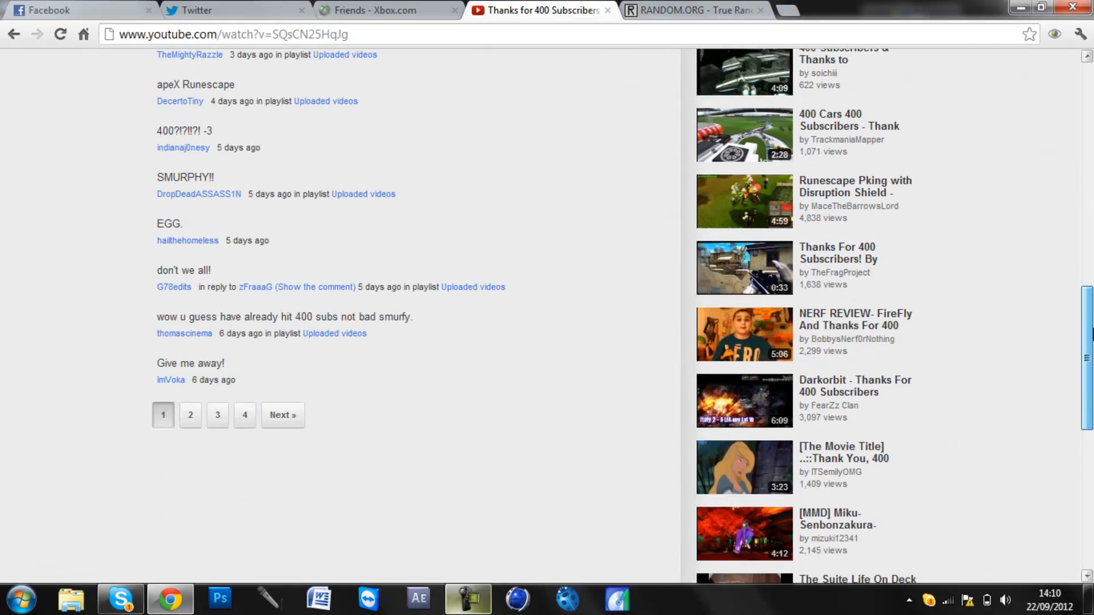
mouse_move(250, 421)
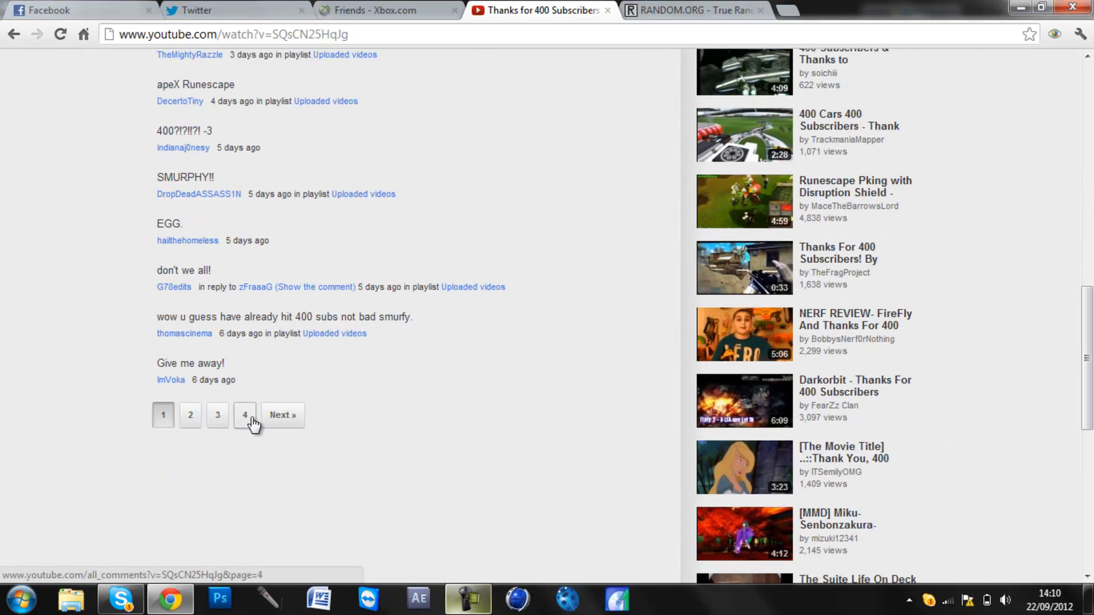
left_click(245, 415)
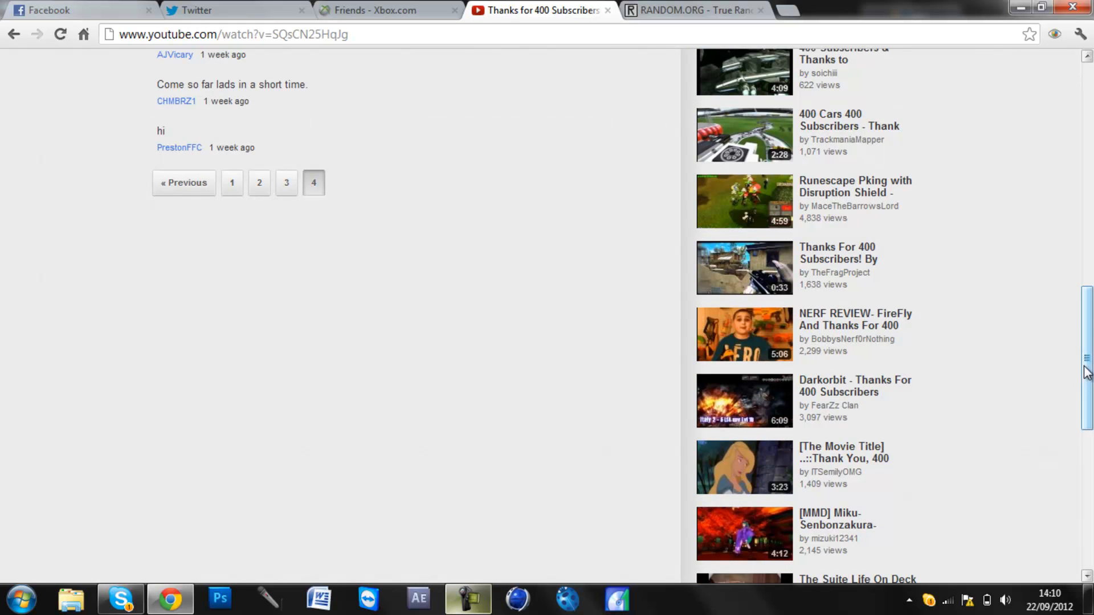
Step: Generate a random number from 1 to 36 on RANDOM.ORG, getting 22, and return to the comments
left_click(696, 11)
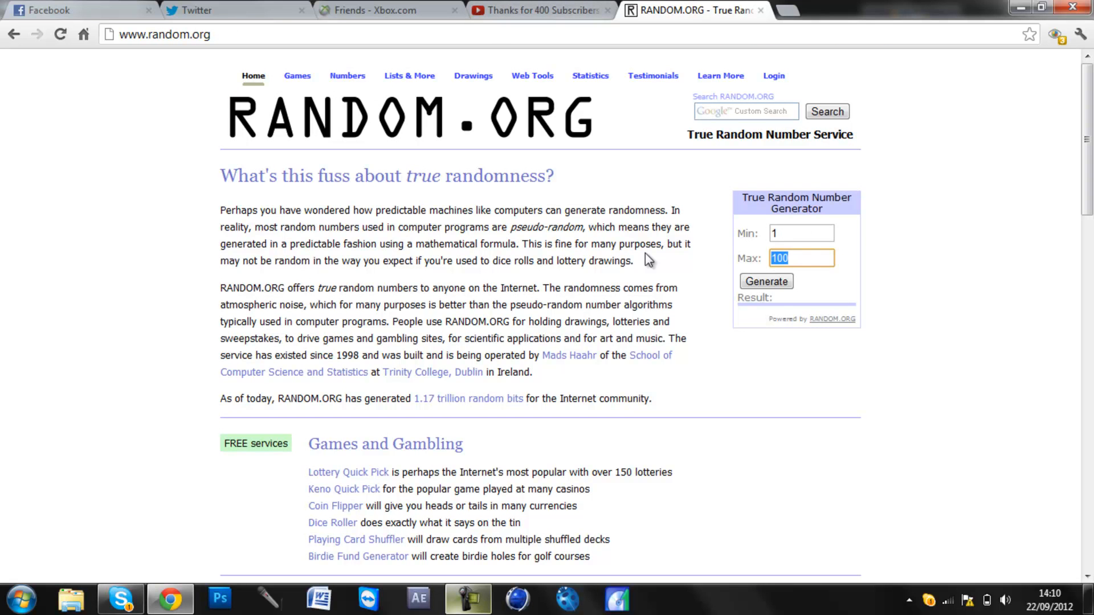
left_click(766, 282)
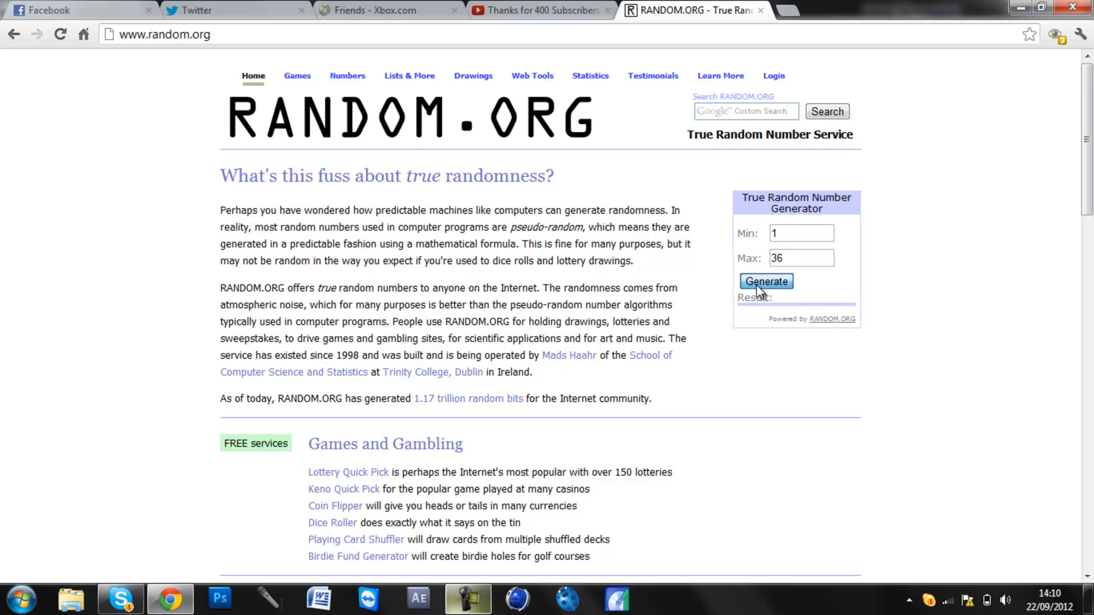
left_click(765, 282)
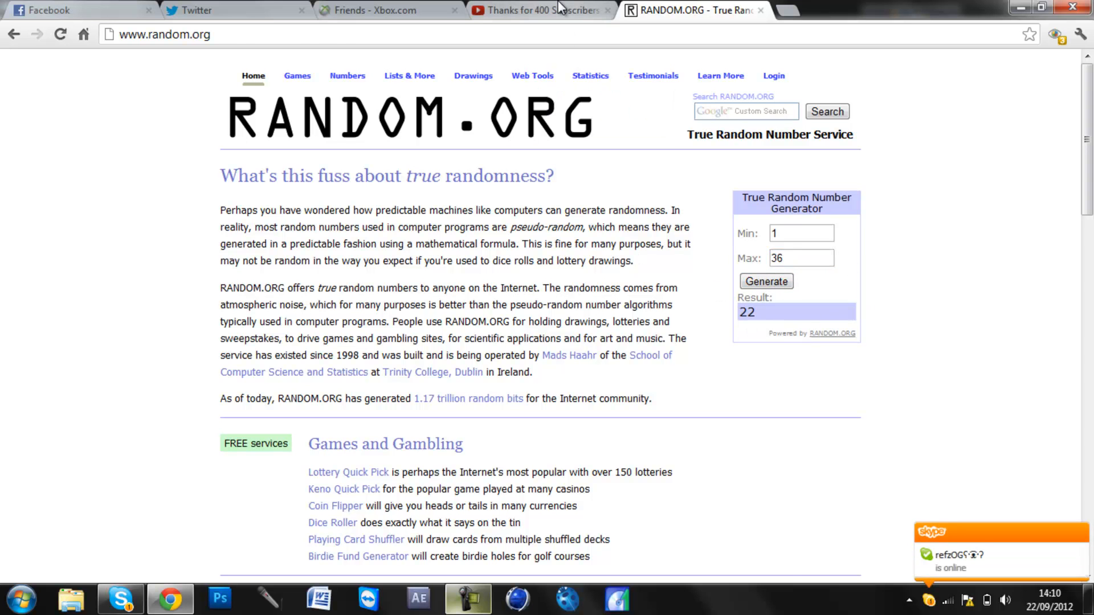
left_click(545, 9)
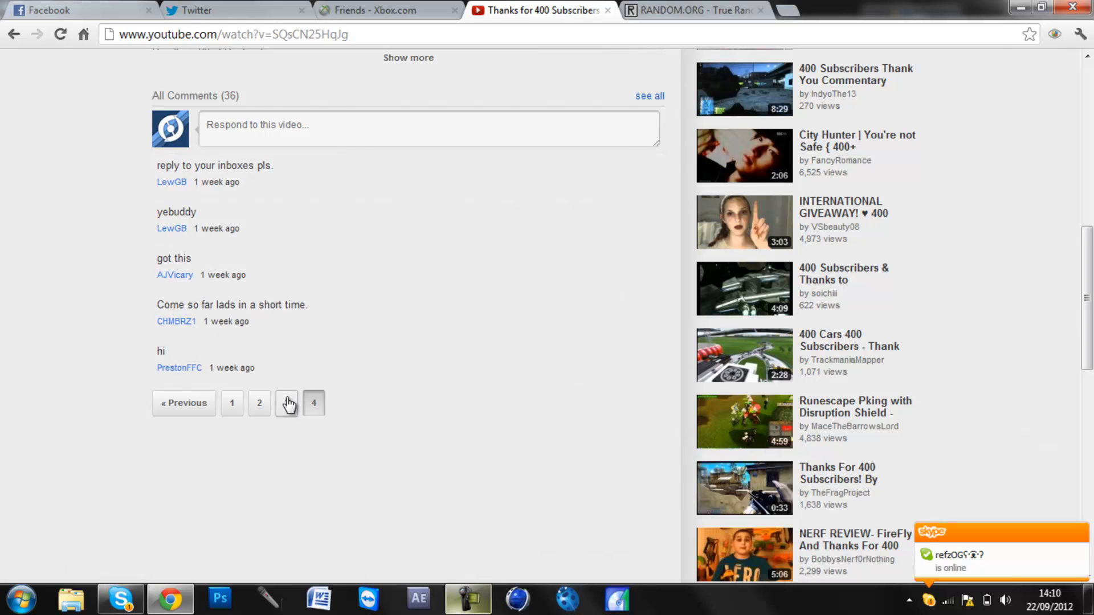
Step: Page back through the comments from page 3 to page 2 to locate comment #22
left_click(288, 404)
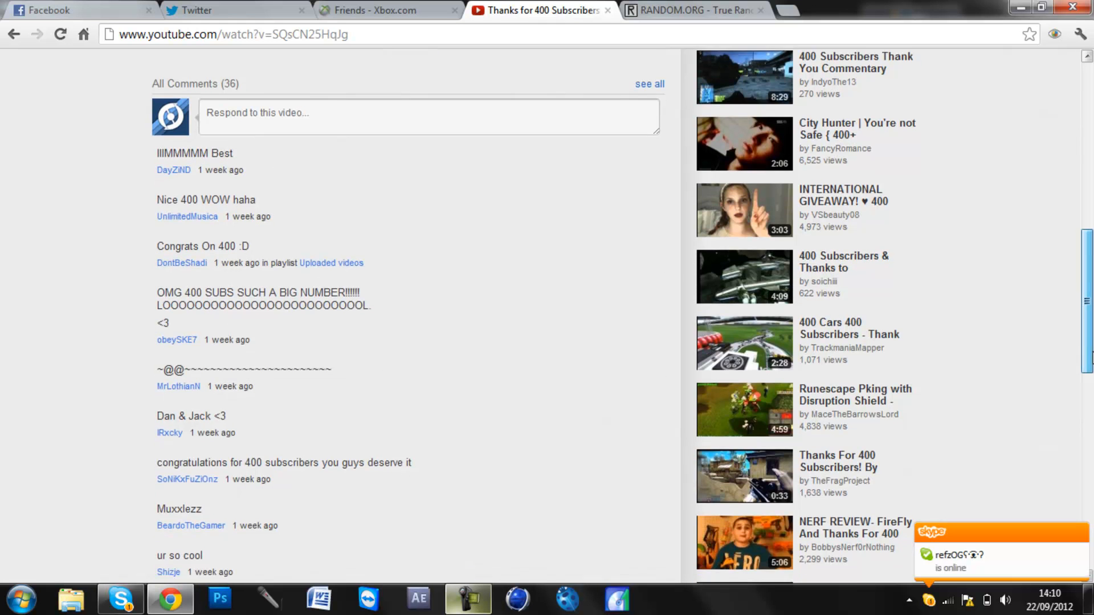
scroll("down", 3)
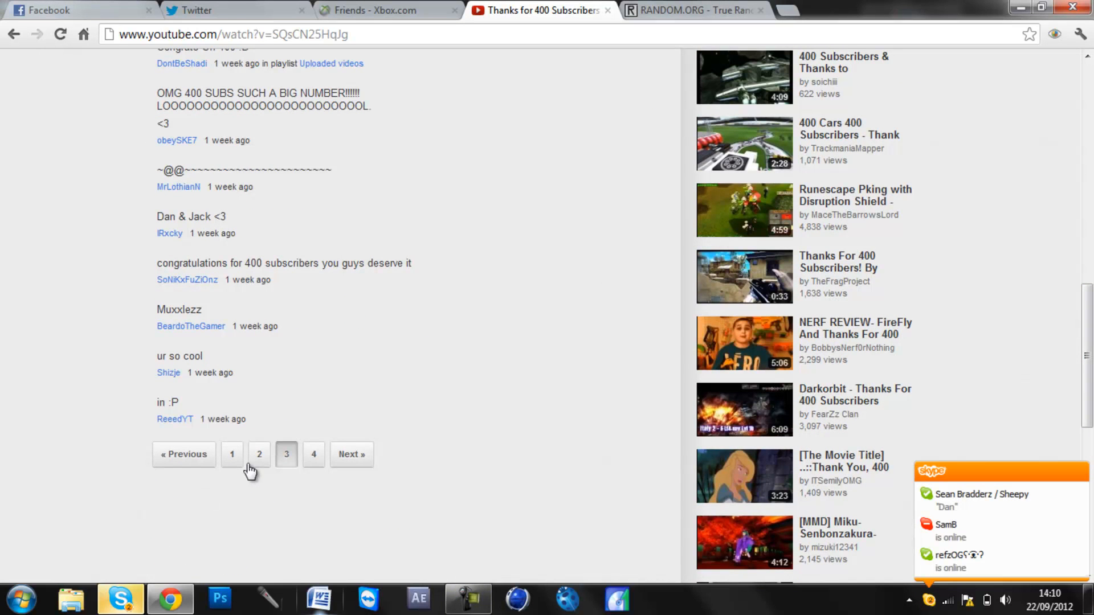
left_click(259, 454)
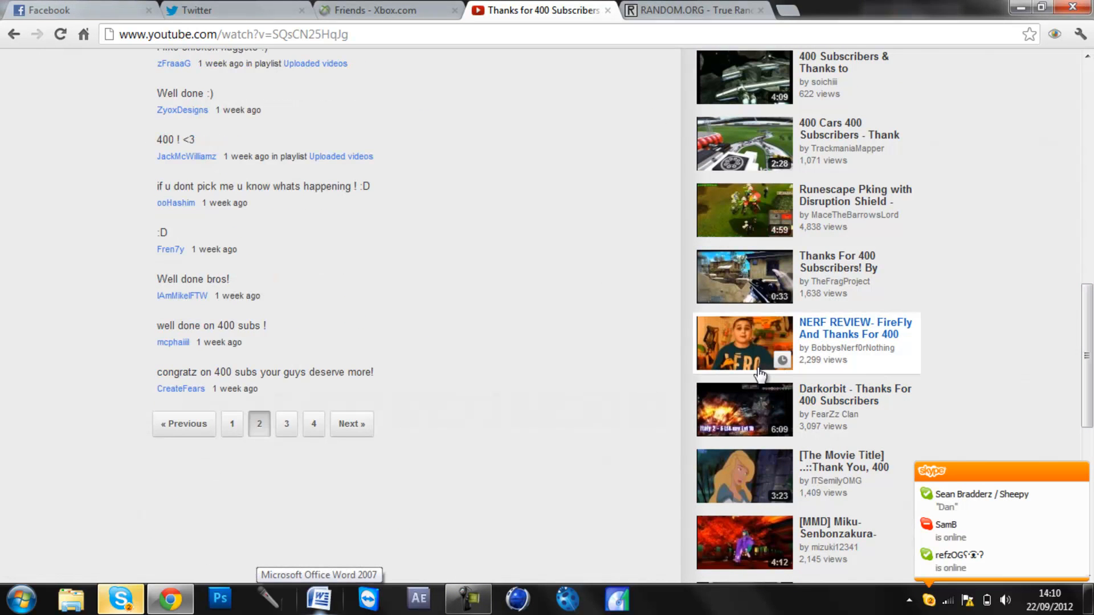
mouse_move(289, 293)
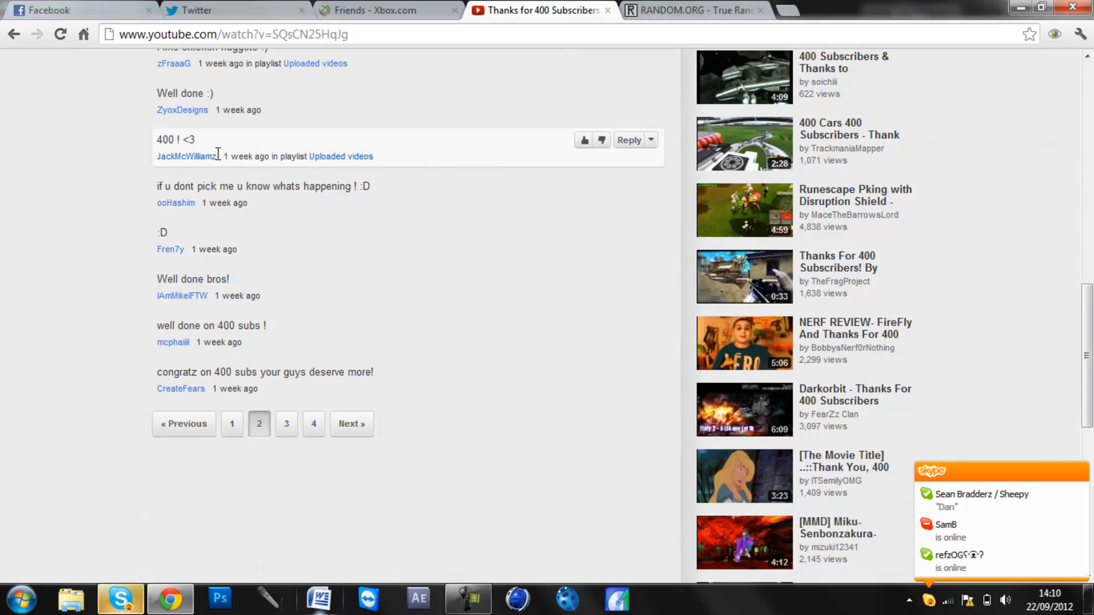
mouse_move(196, 114)
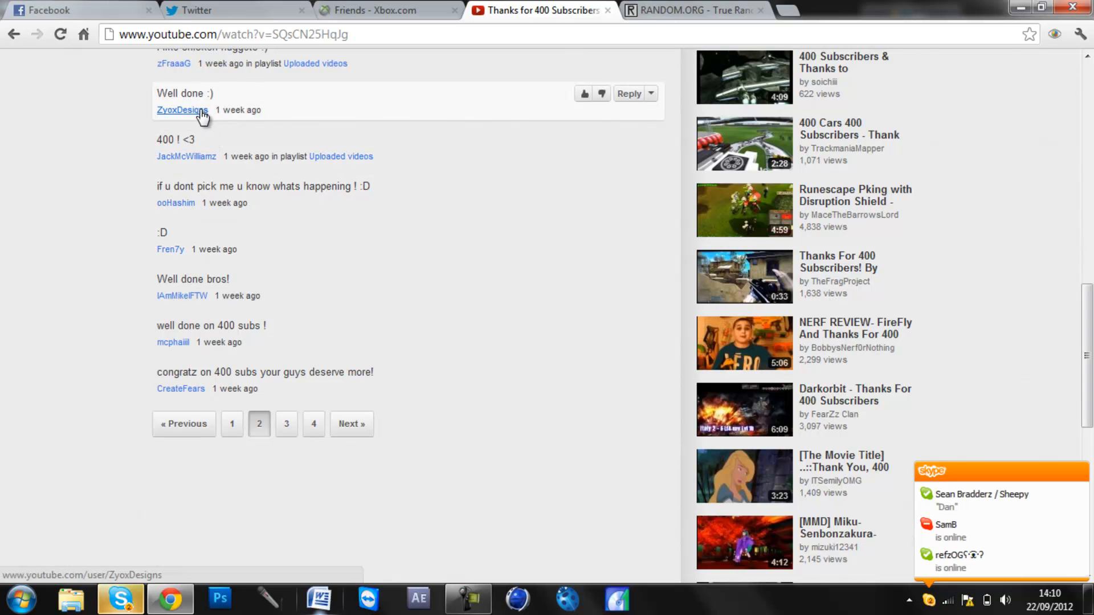
Step: Open the winning commenter ZyoxDesigns' channel and look through their speedart uploads
left_click(182, 111)
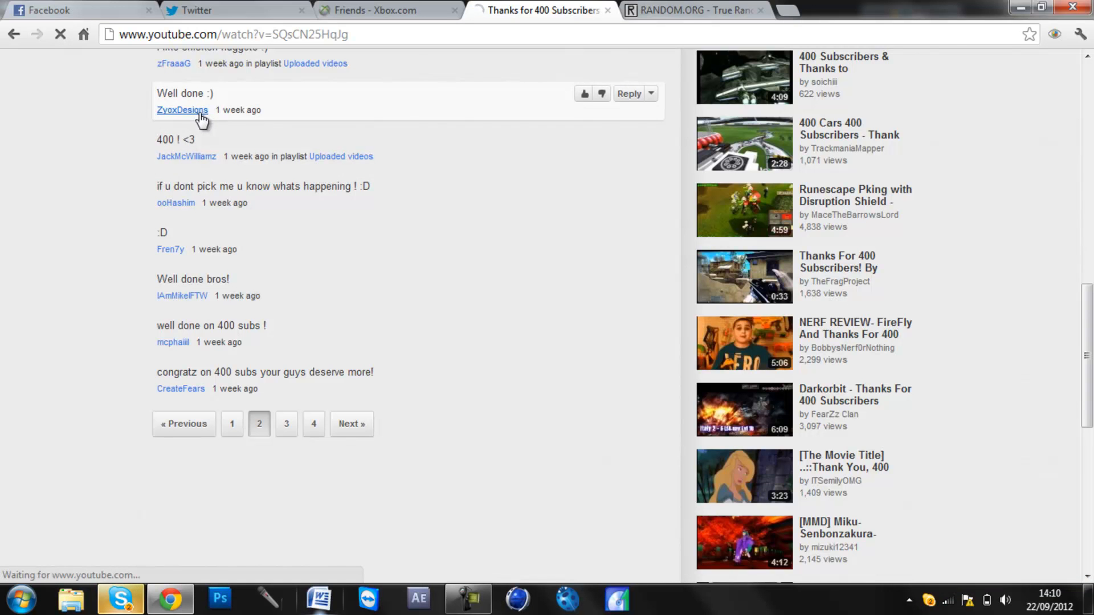
left_click(182, 110)
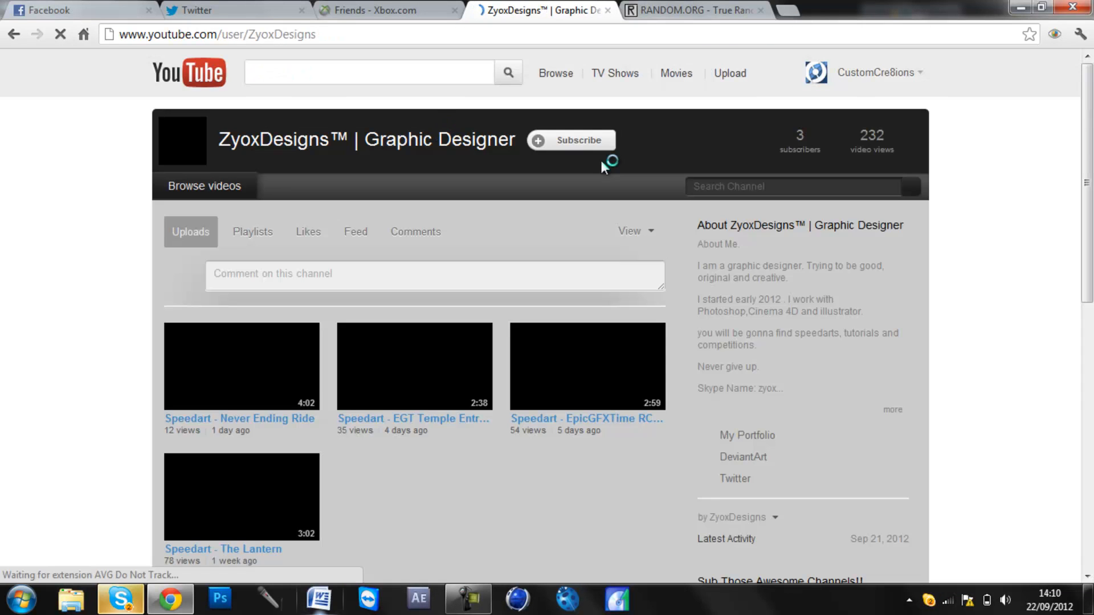
scroll("down", 3)
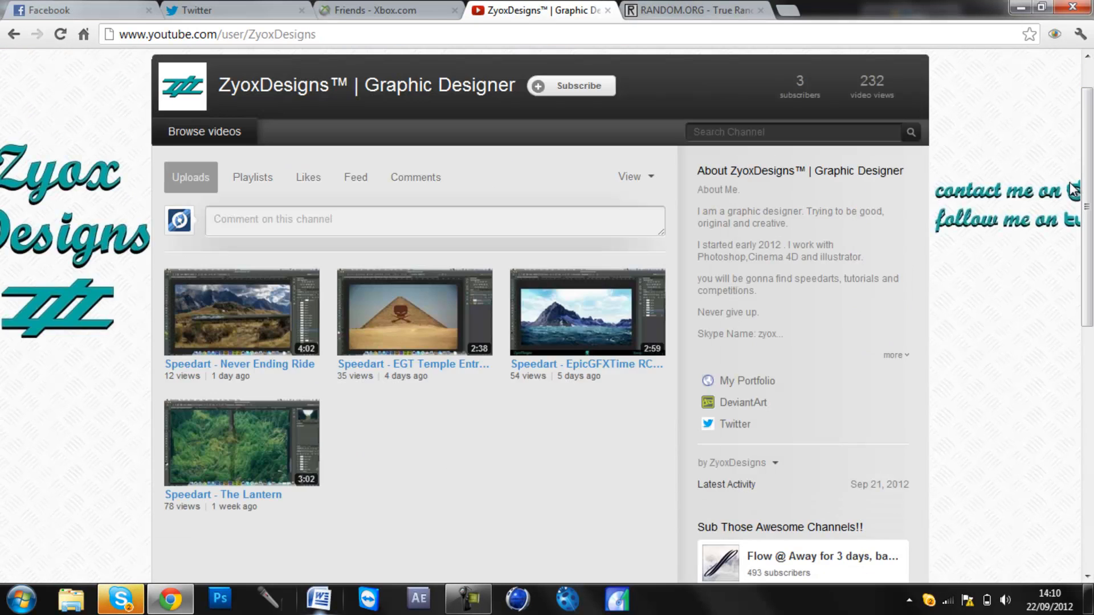
mouse_move(1071, 230)
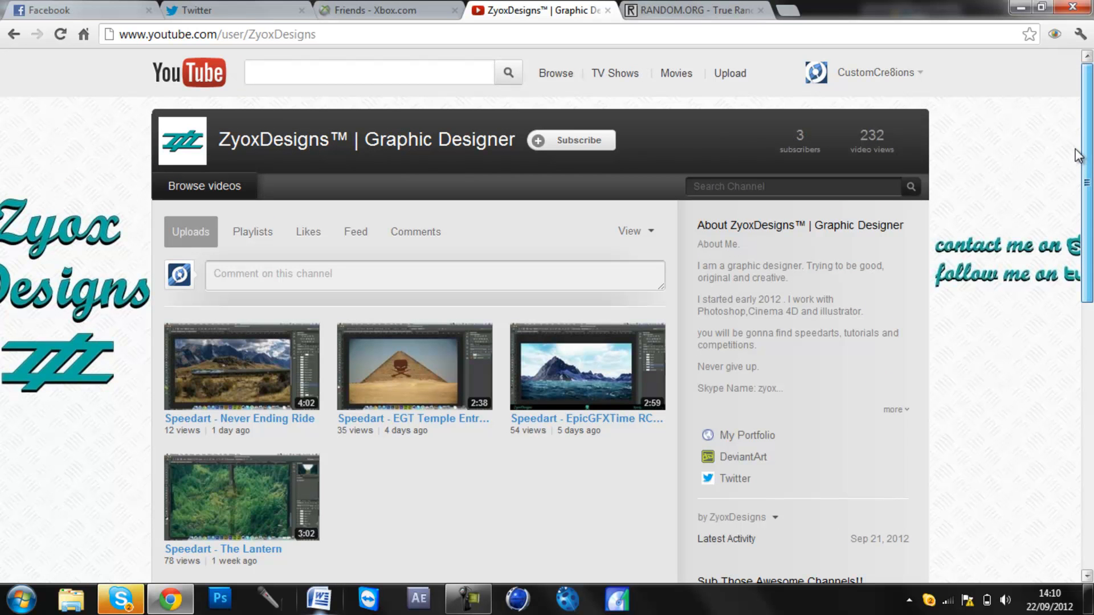
scroll("down", 3)
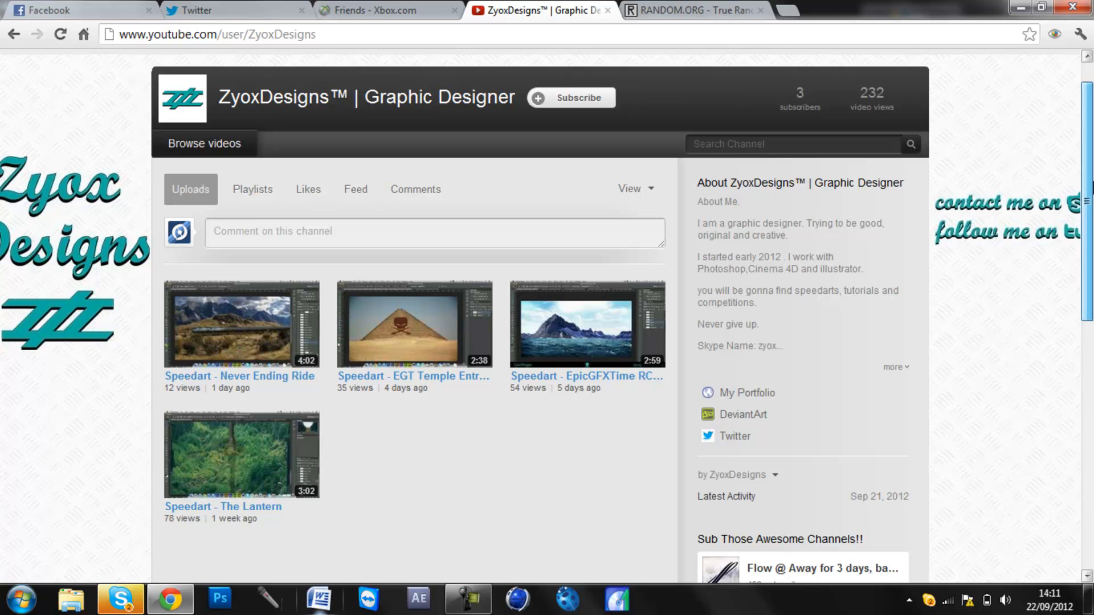
mouse_move(732, 10)
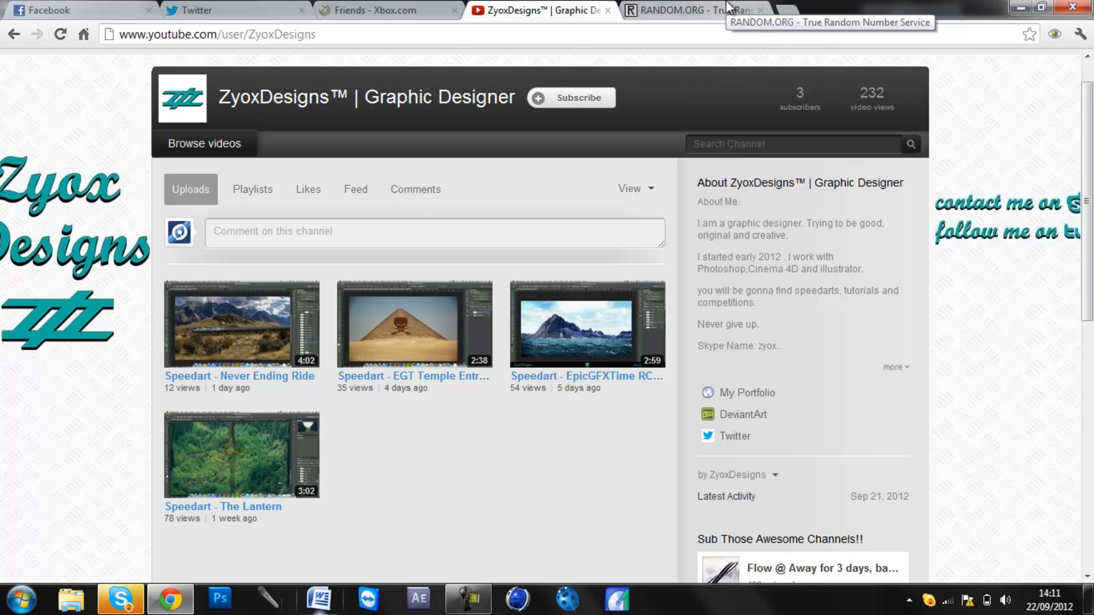
Step: Show the RANDOM.ORG result of 22 again and highlight the paragraphs about true randomness
left_click(695, 10)
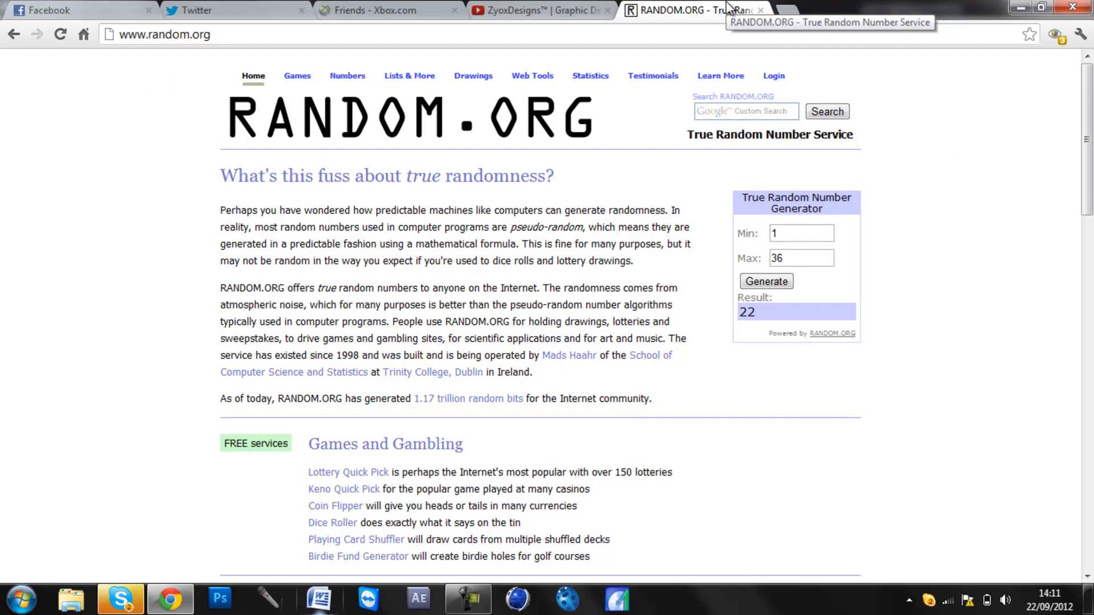
mouse_move(460, 196)
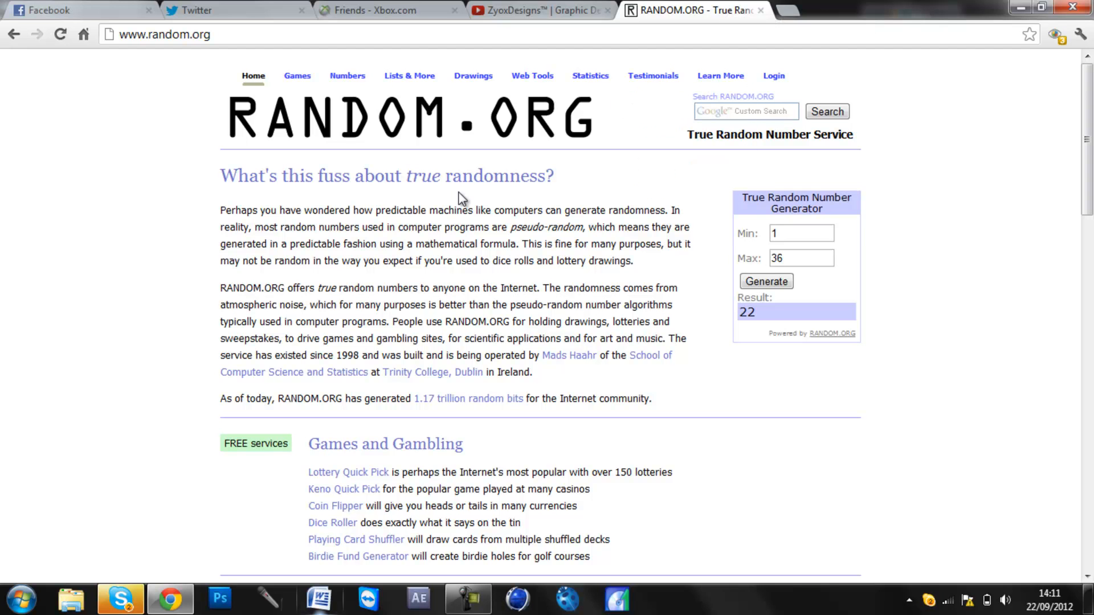
left_click_drag(220, 175, 315, 175)
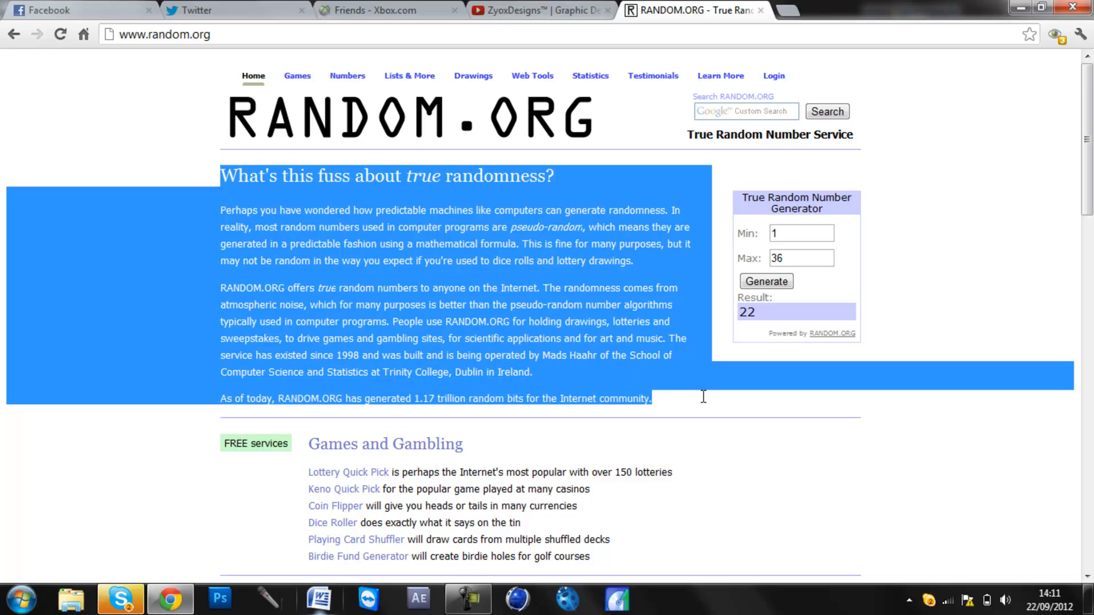
mouse_move(706, 406)
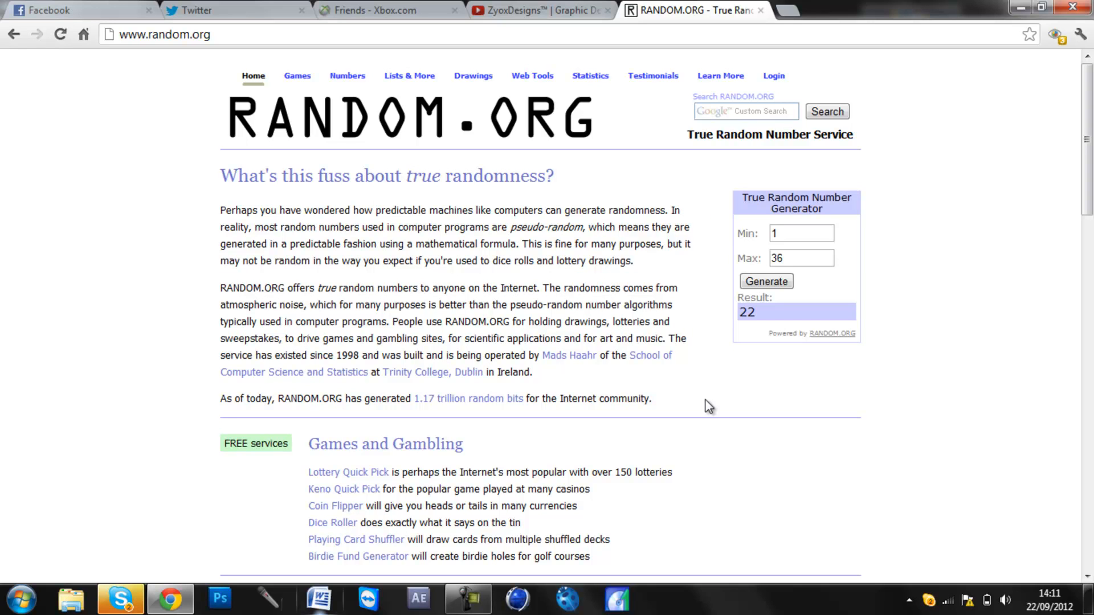
mouse_move(1087, 149)
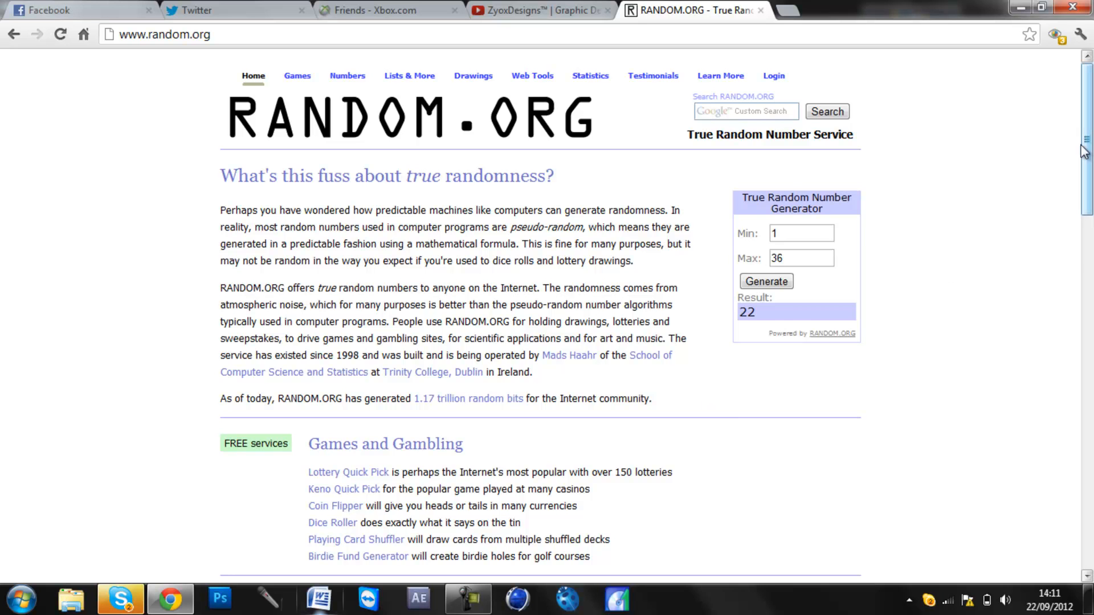
scroll("down", 3)
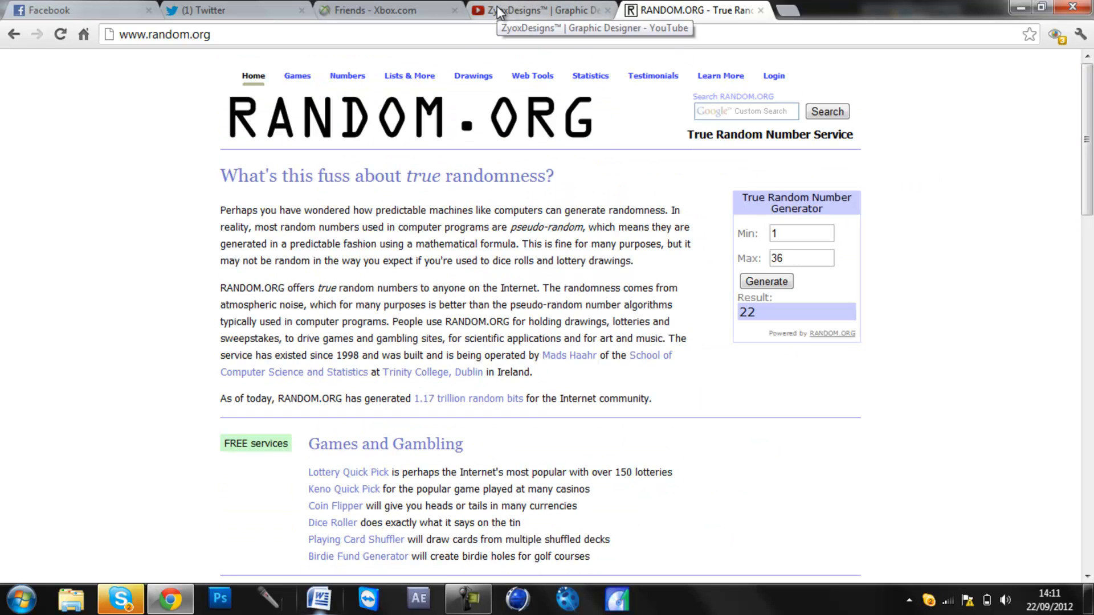
mouse_move(476, 11)
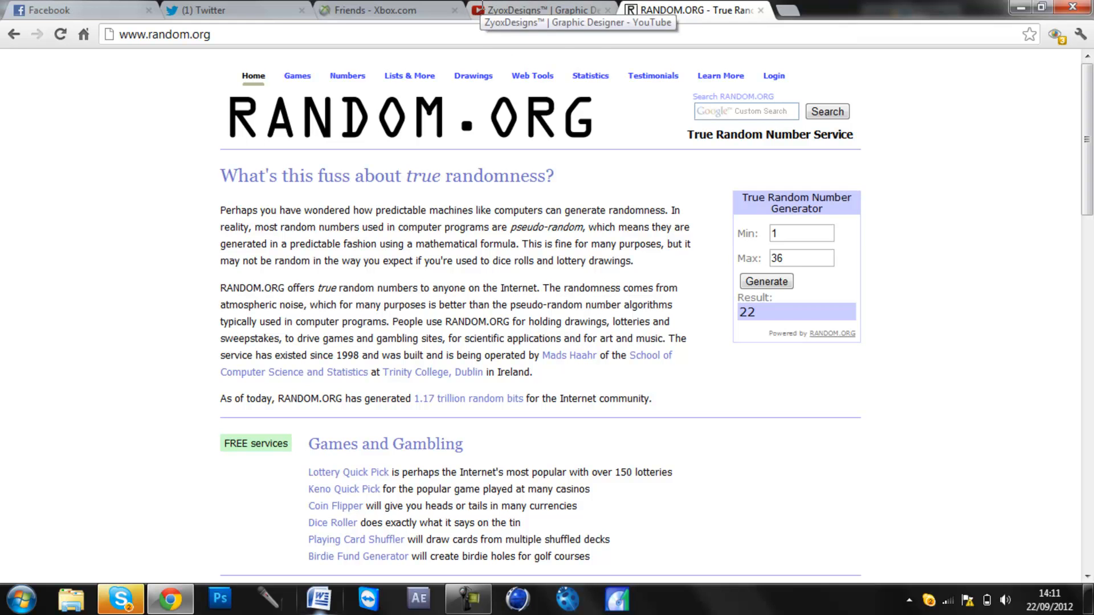
mouse_move(460, 24)
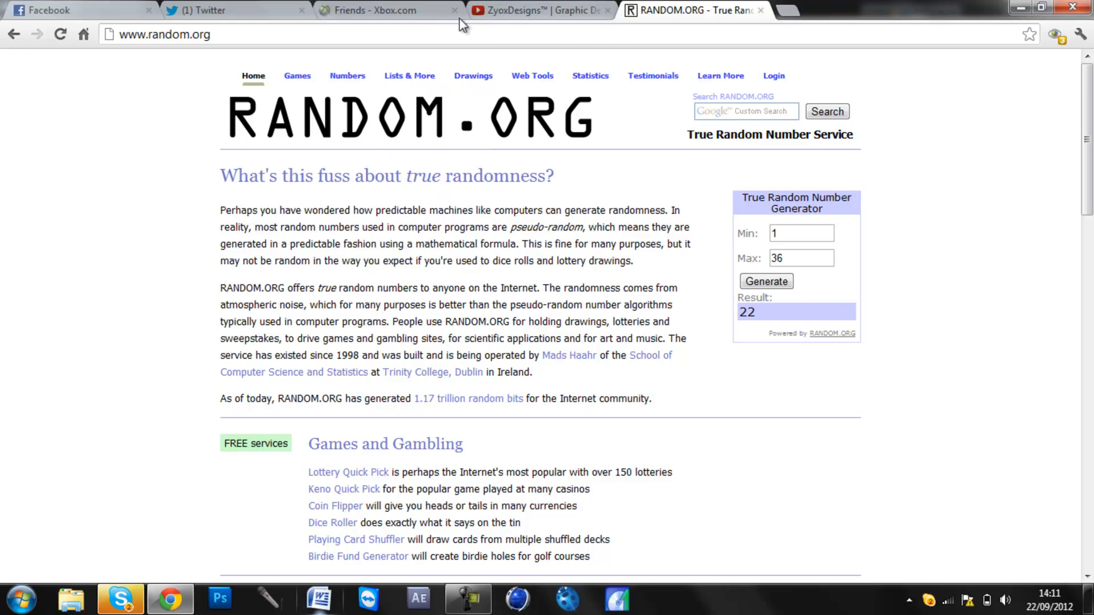
Step: Return to ZyoxDesigns' channel page with its four speedart videos
left_click(542, 11)
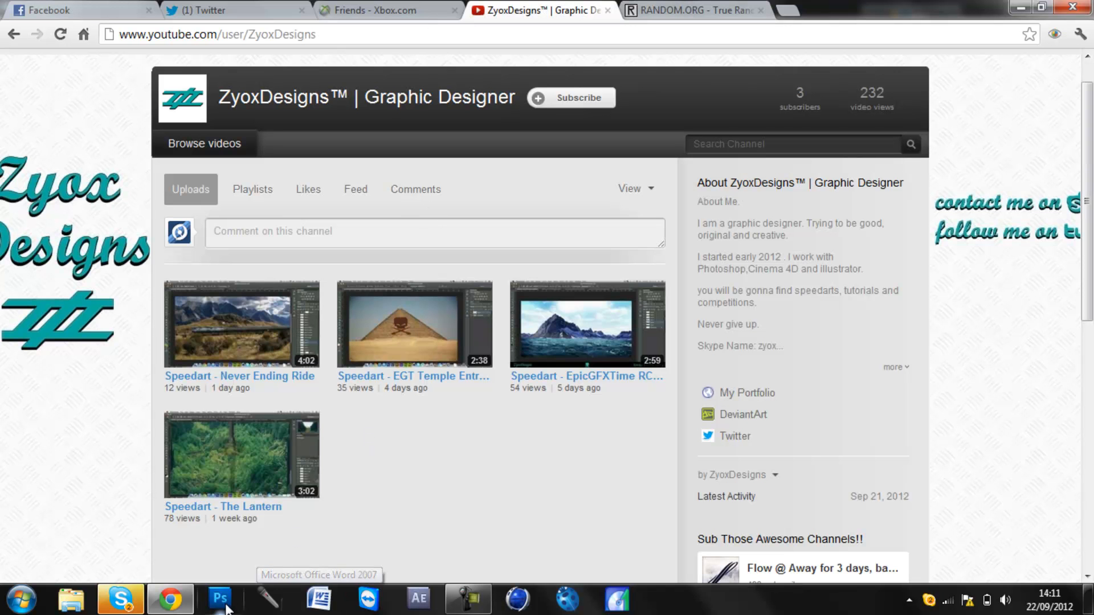
mouse_move(454, 605)
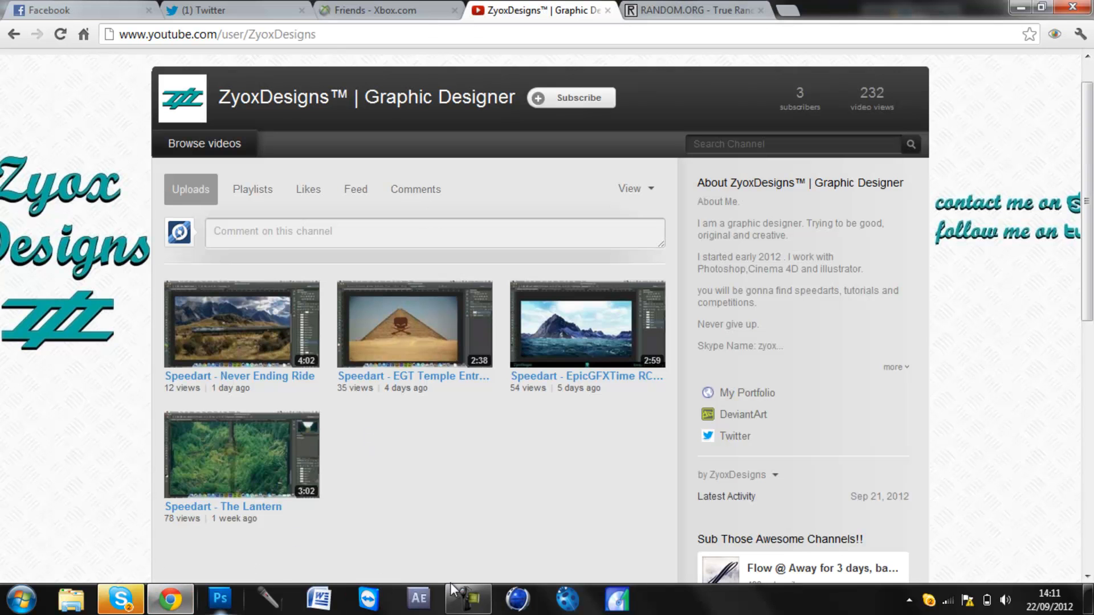
mouse_move(468, 600)
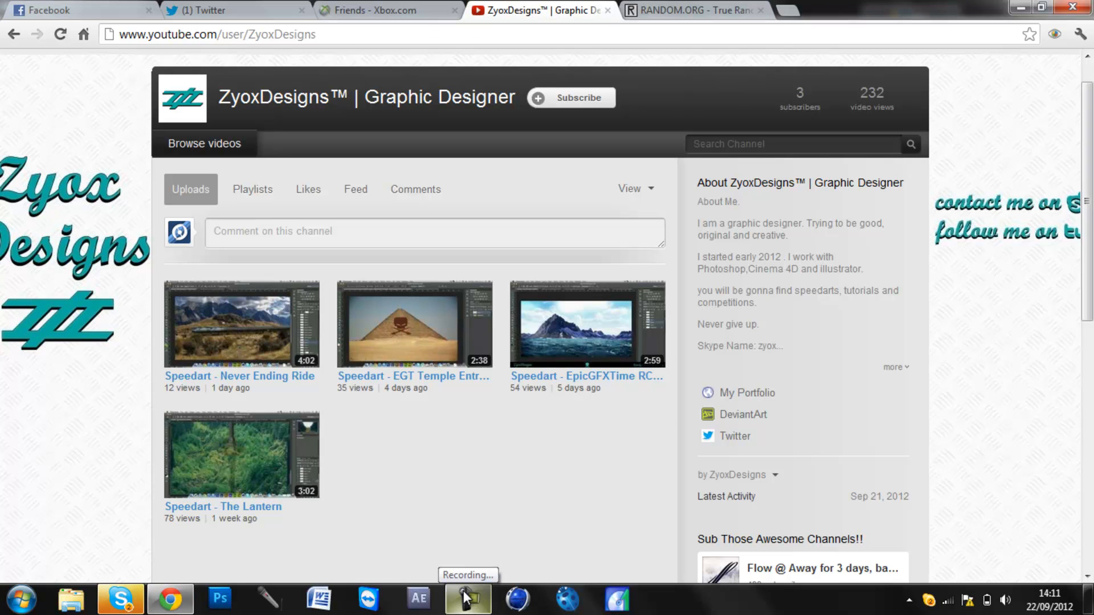
mouse_move(625, 358)
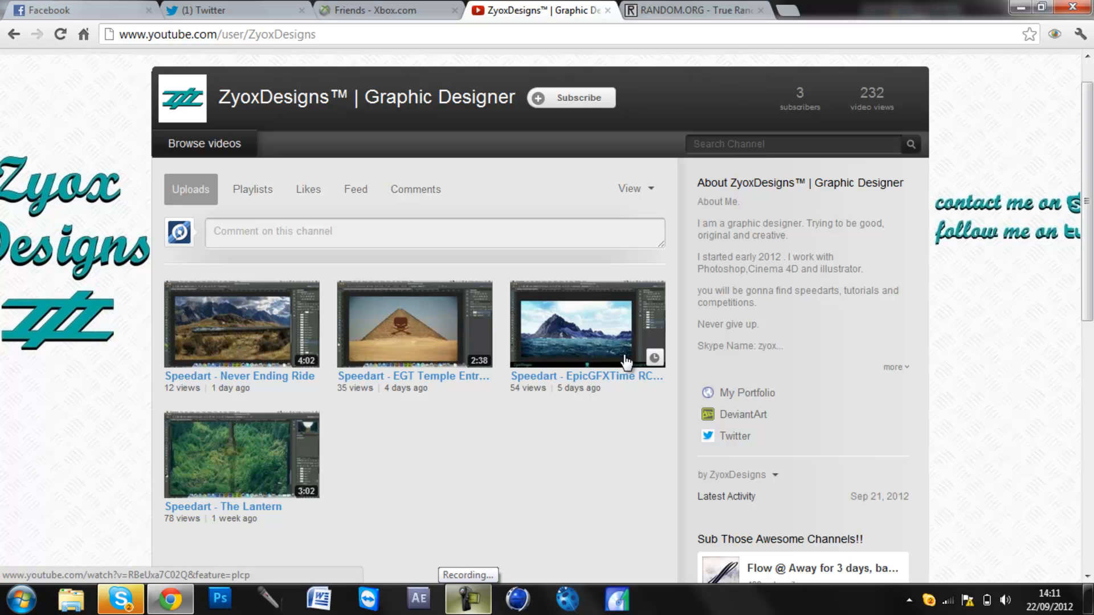